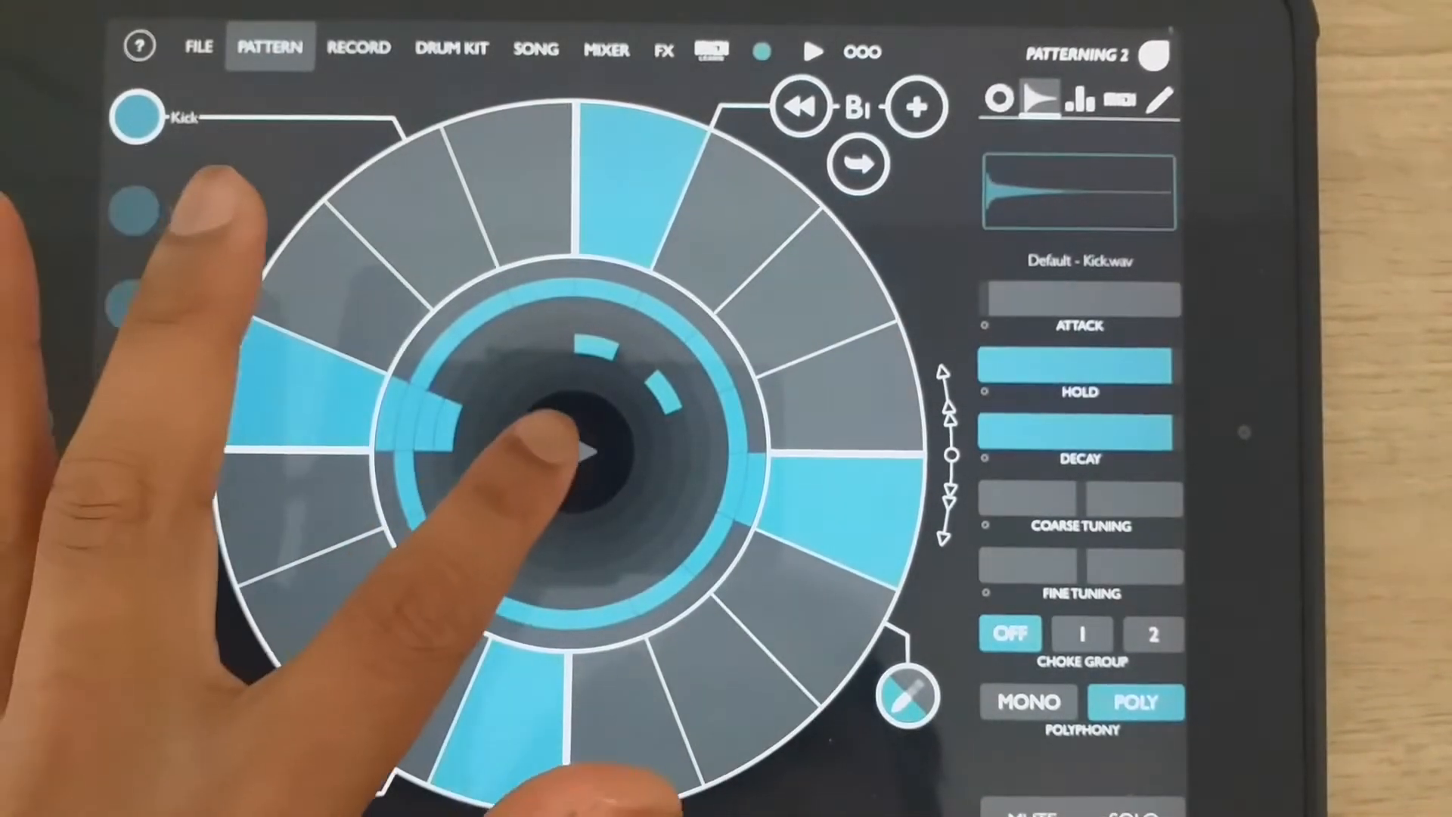
# Step: Start playback of the default four-beat kick pattern
pyautogui.click(813, 52)
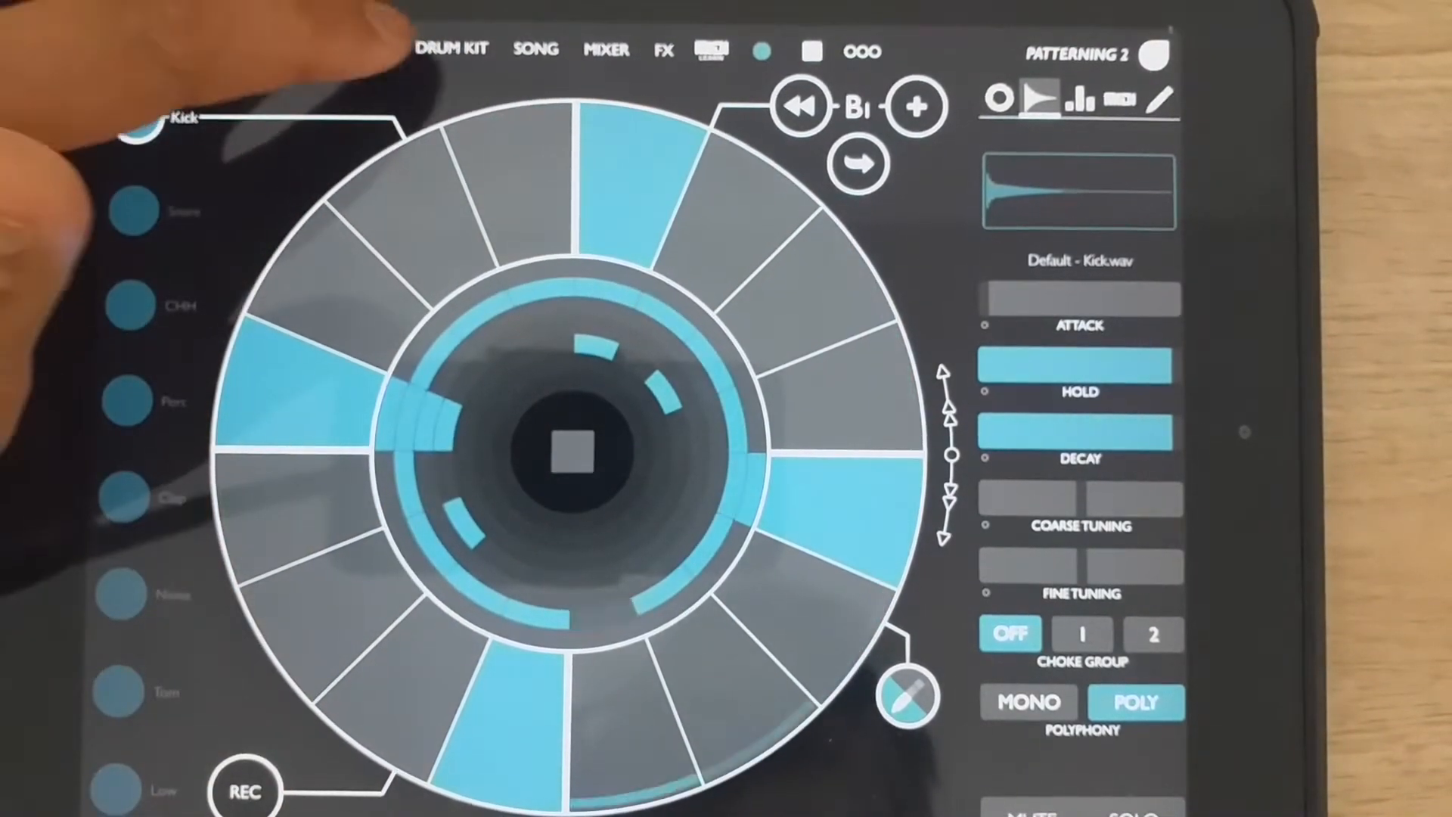
# Step: On the drum kit page, load Boss Dr. Groove, then load the Linn9000 kit
pyautogui.click(452, 49)
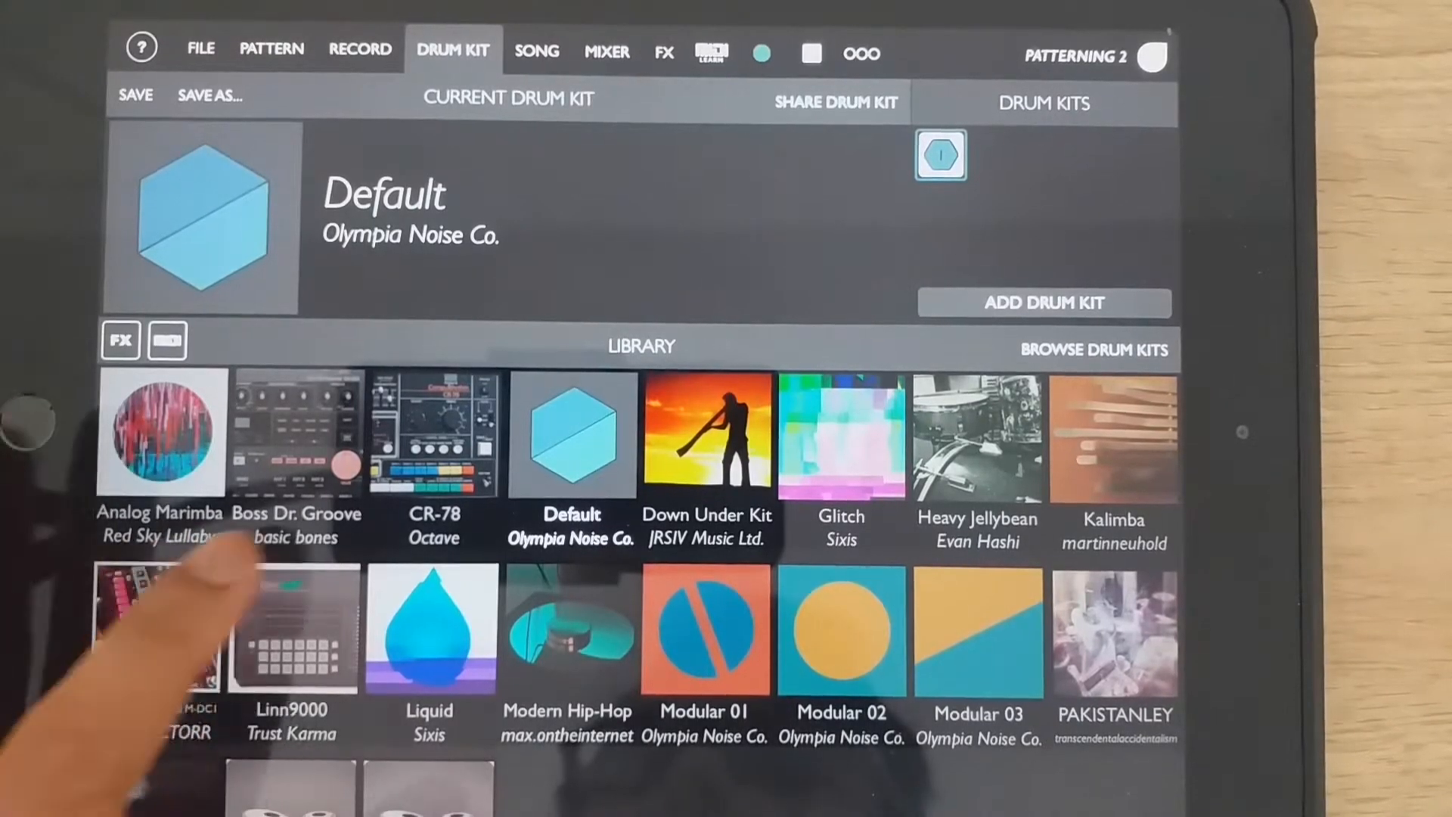
pyautogui.click(294, 446)
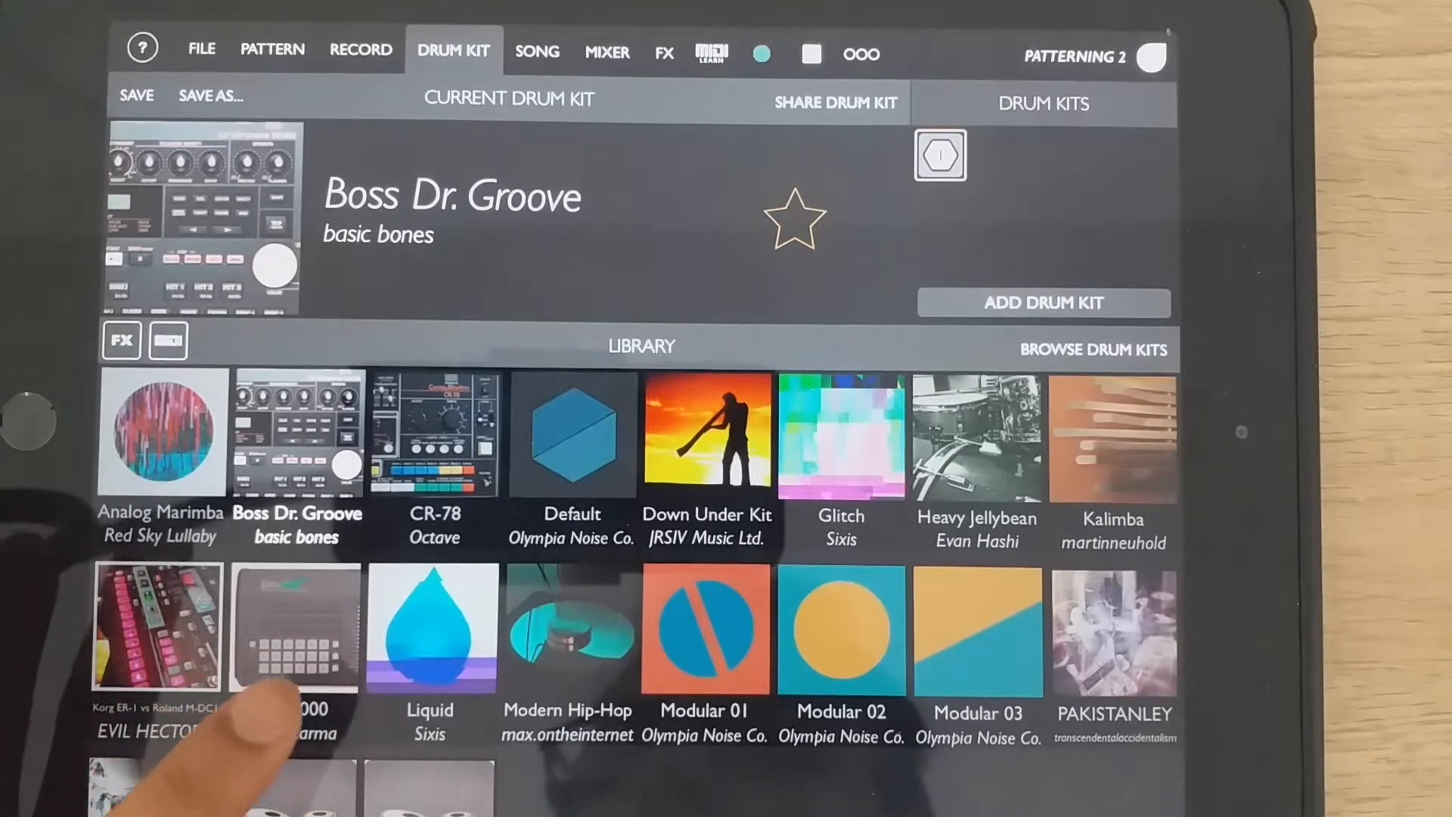
pyautogui.click(294, 641)
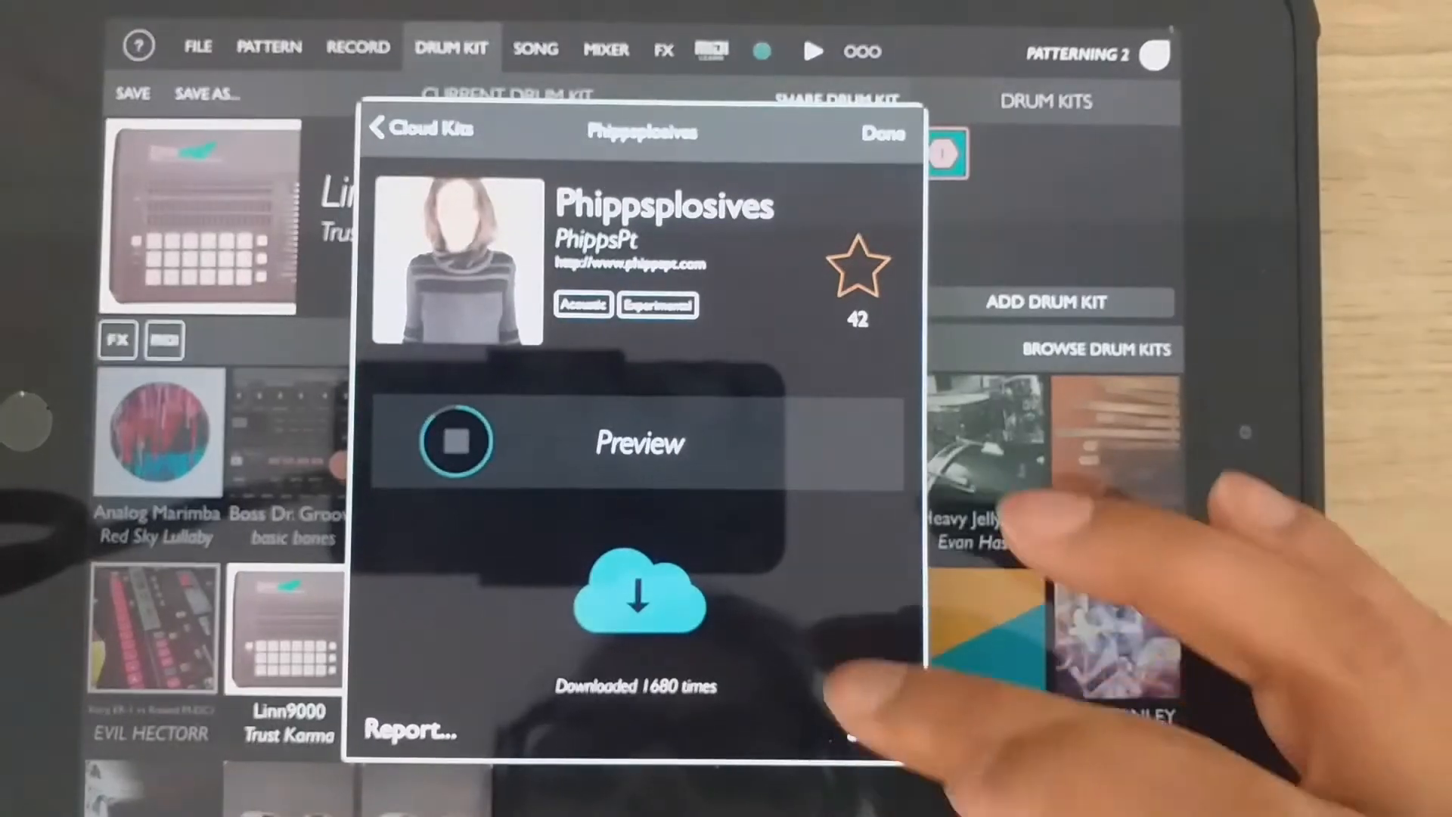
# Step: Return from the Phippsplosives preview to the Cloud Kits list
pyautogui.click(415, 127)
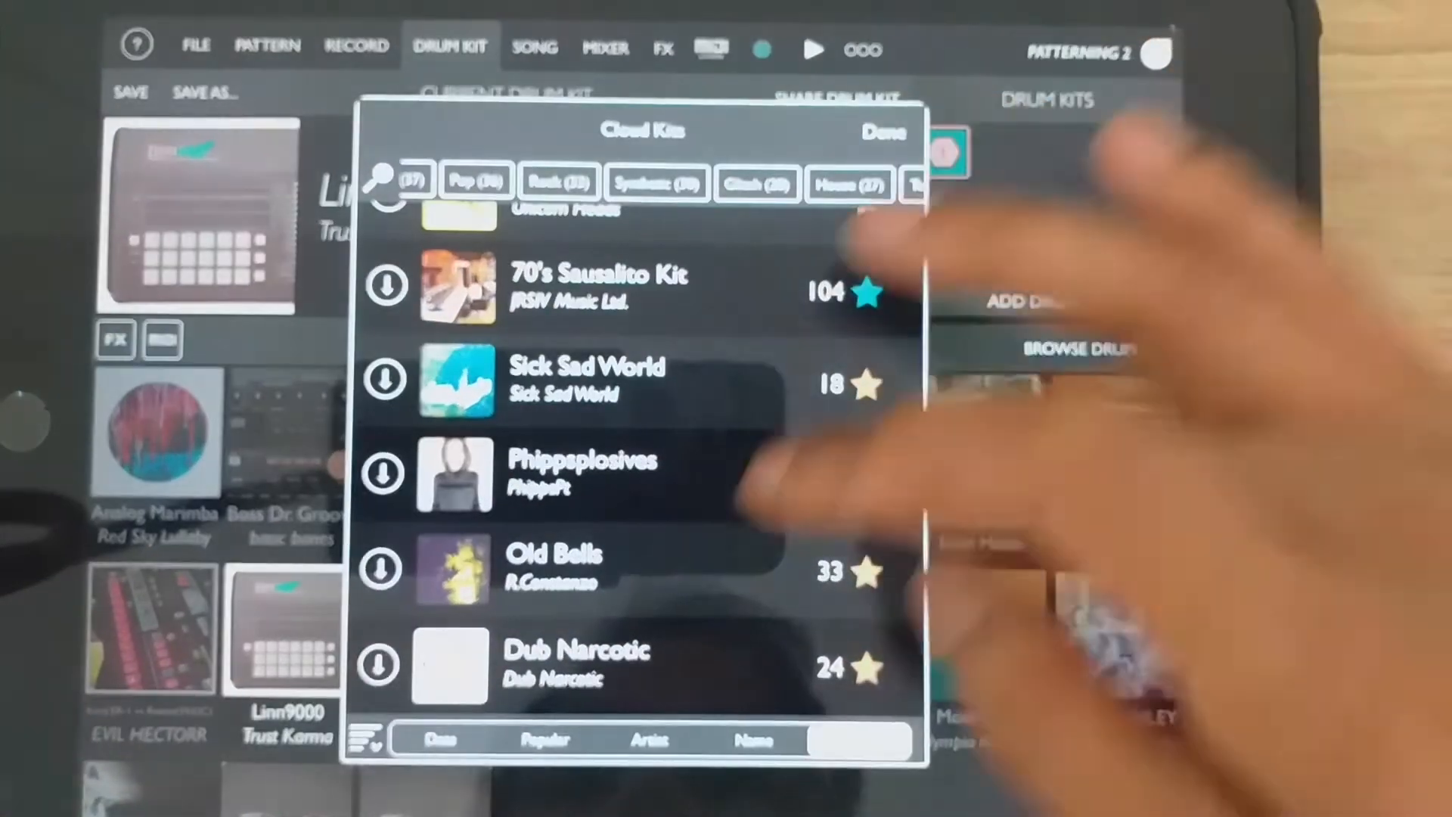
pyautogui.click(883, 132)
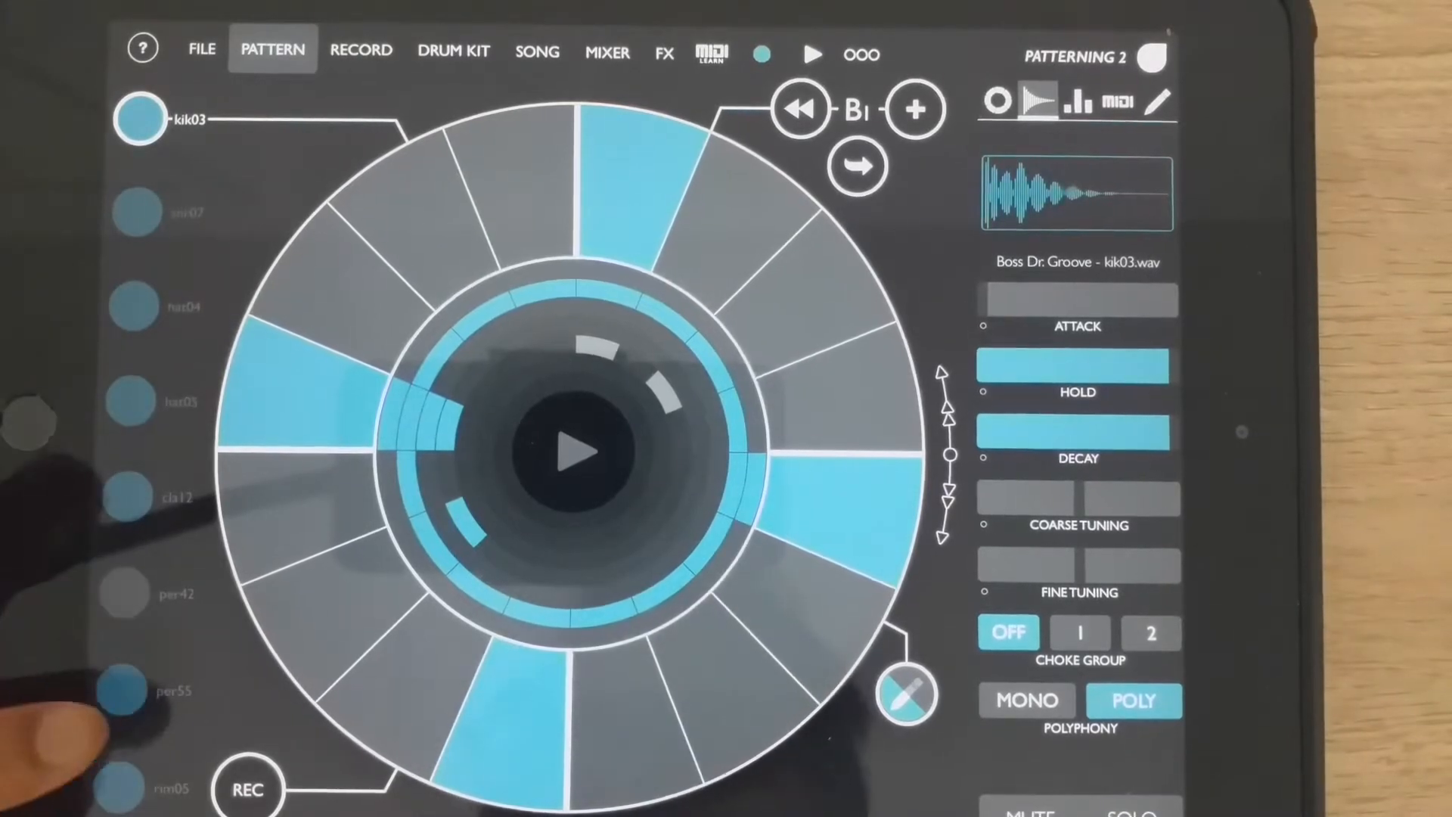
# Step: Select the per55 percussion track to show its empty step ring
pyautogui.click(119, 691)
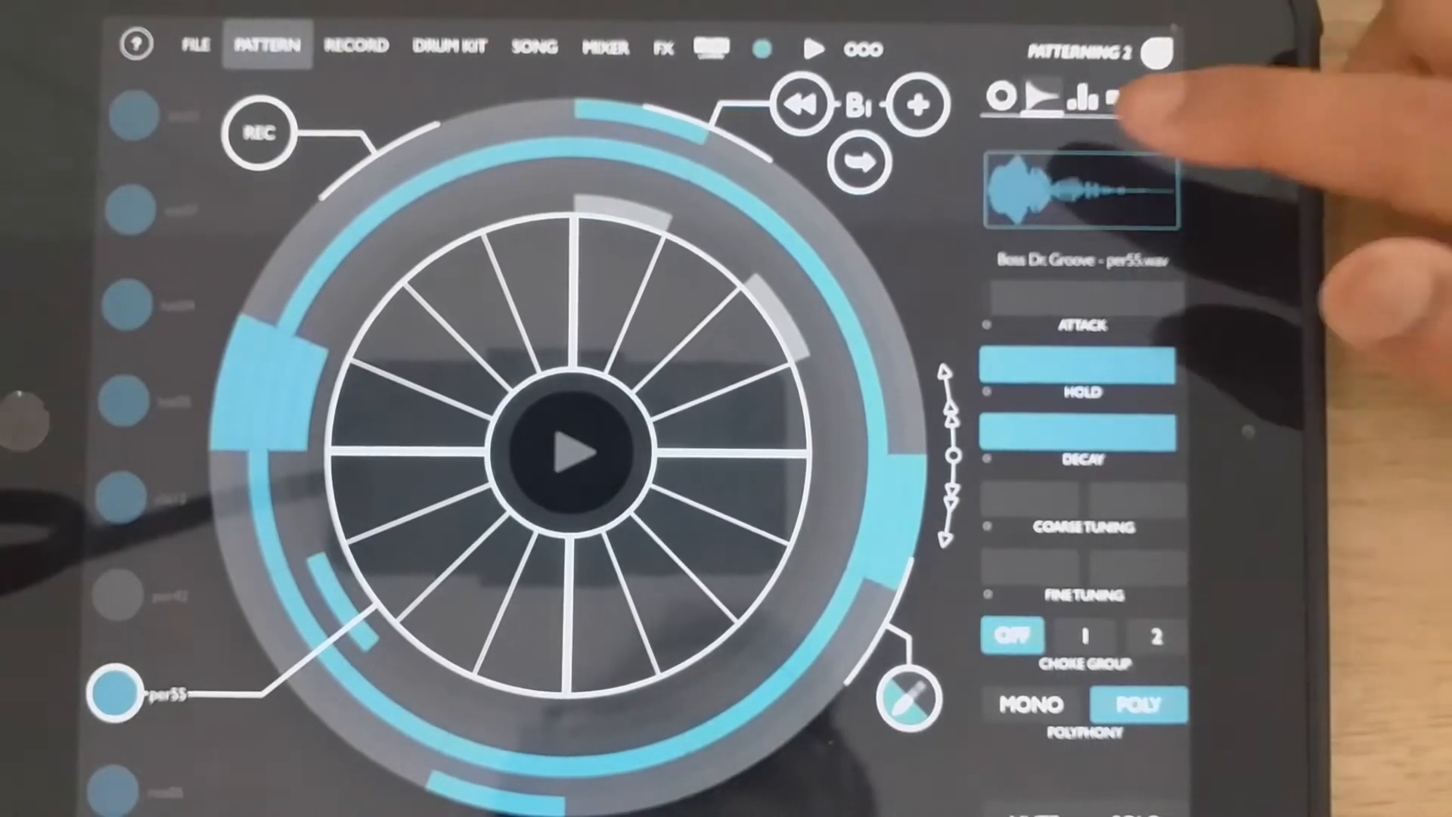
# Step: In the sample library, audition Kalimba - 8.wav and plaits beats - Tonal 2, keeping Kalimba
pyautogui.click(1090, 189)
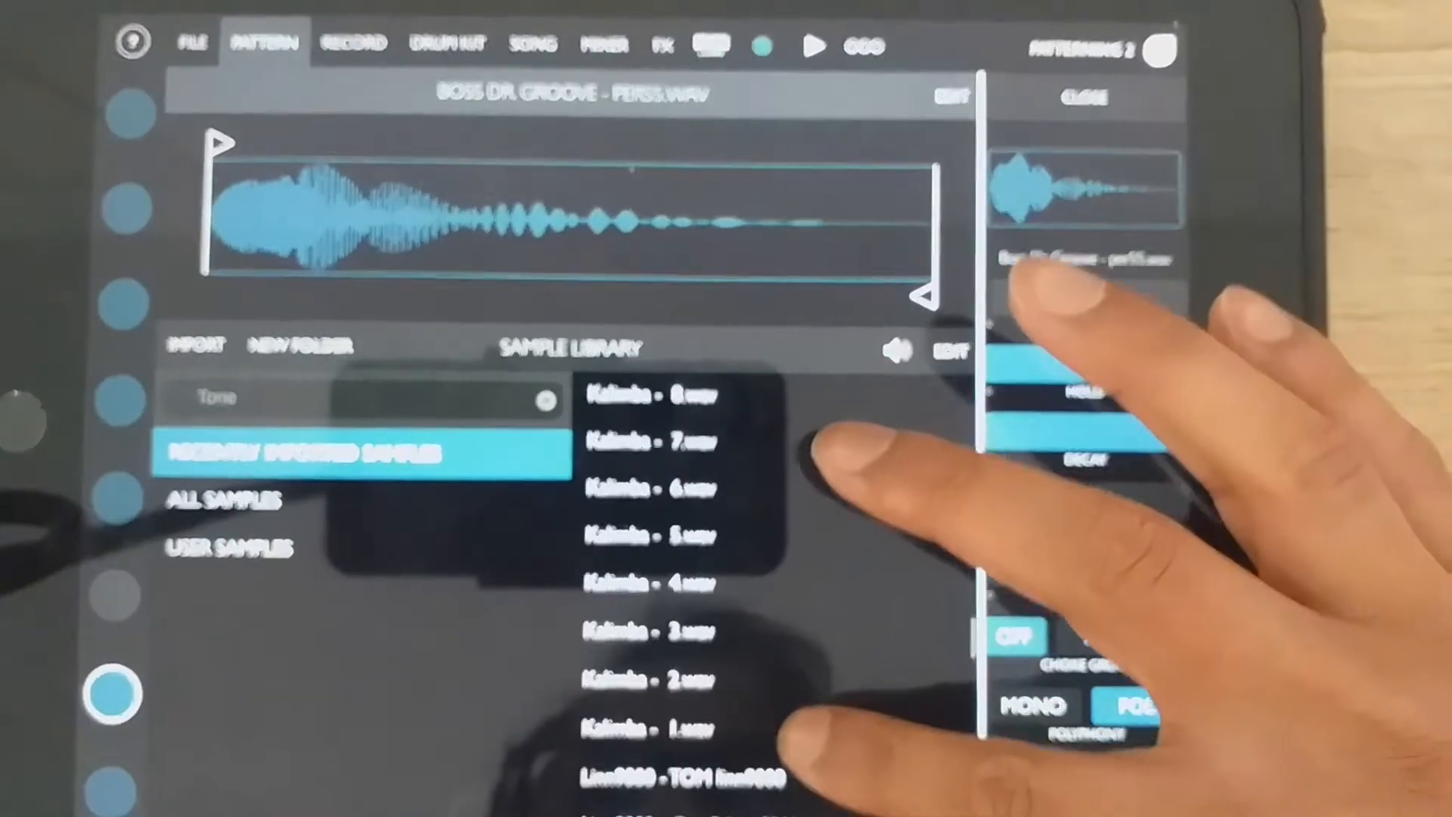
pyautogui.click(660, 470)
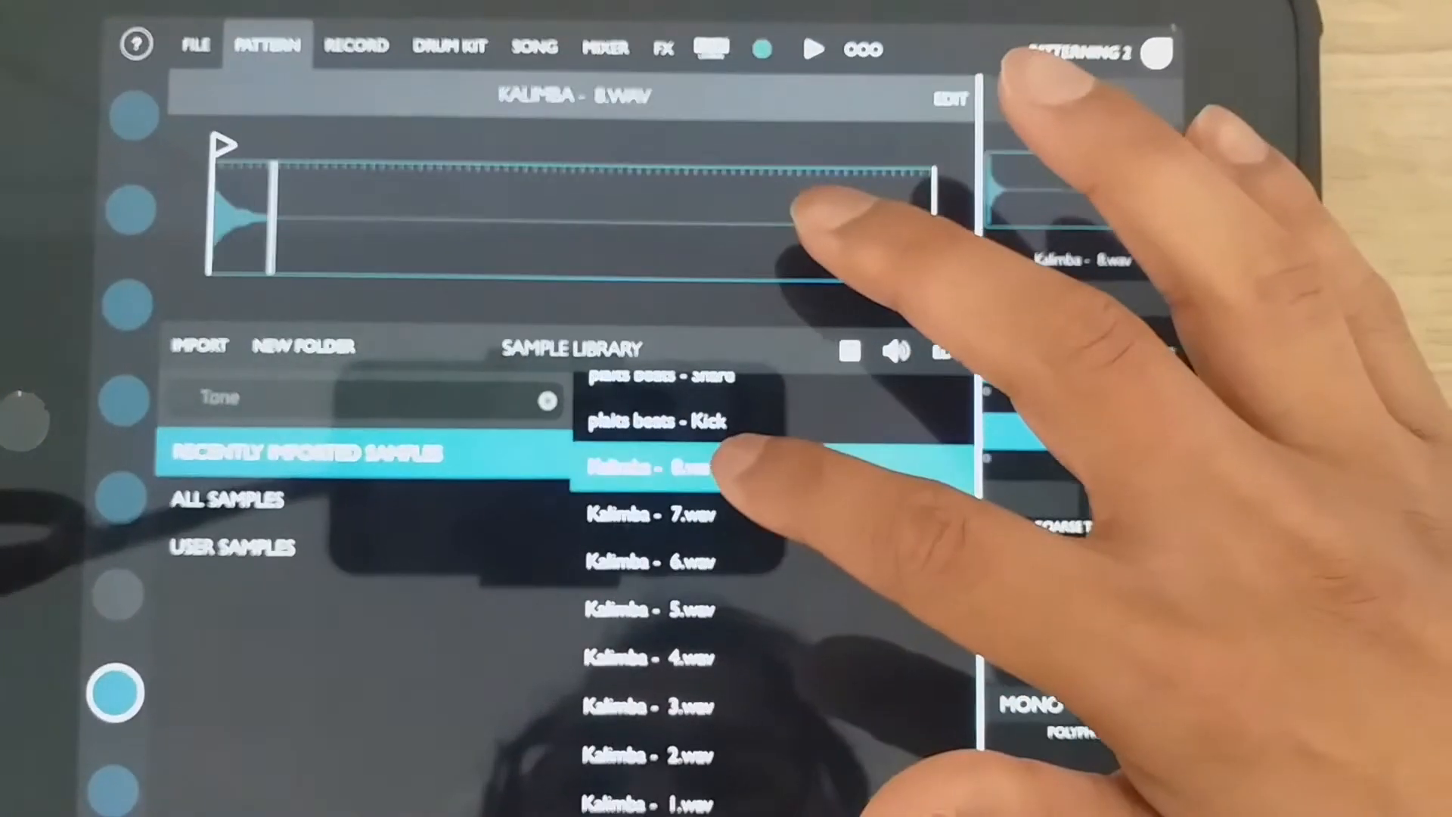
pyautogui.click(657, 421)
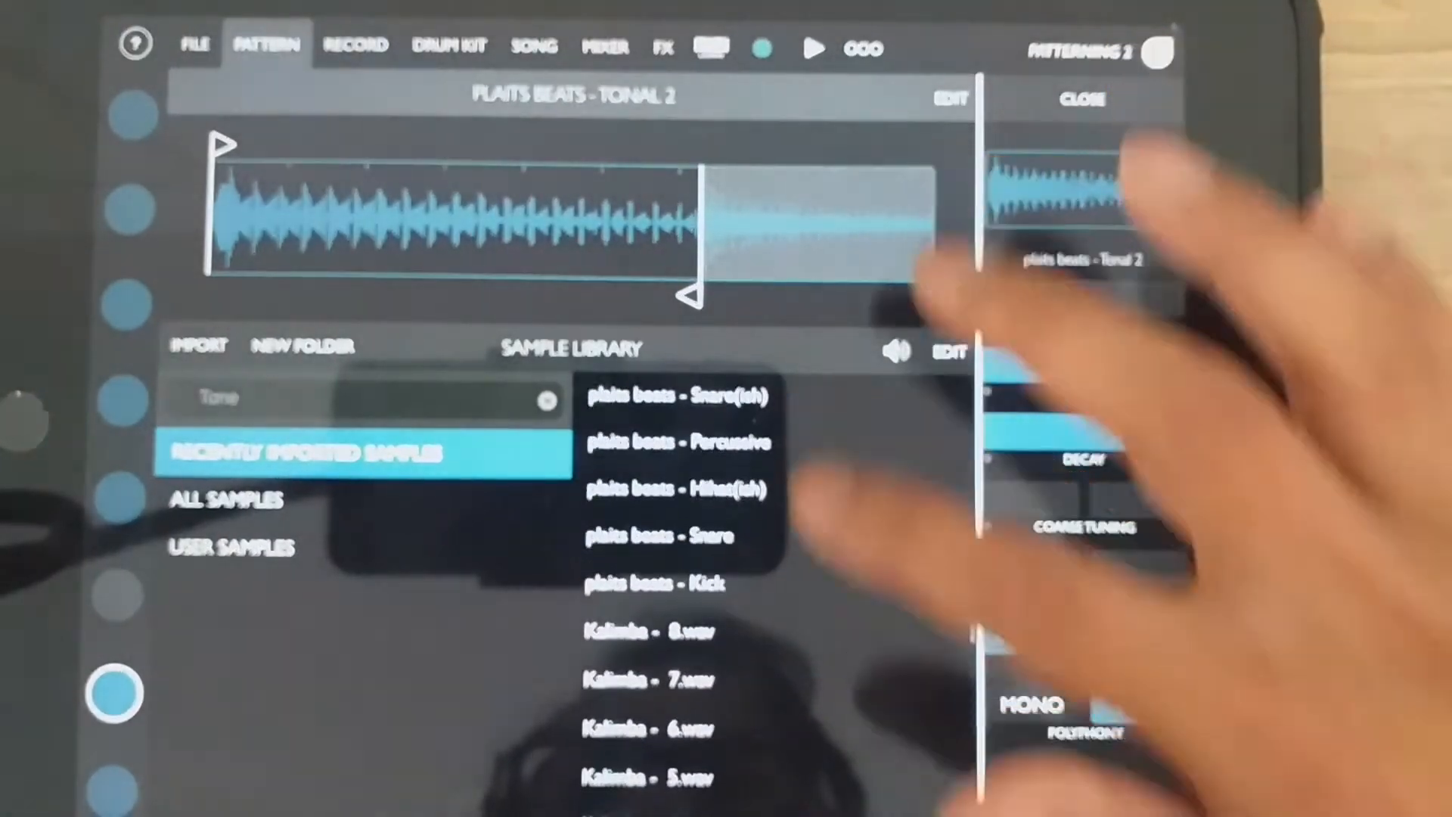
pyautogui.scroll(-3)
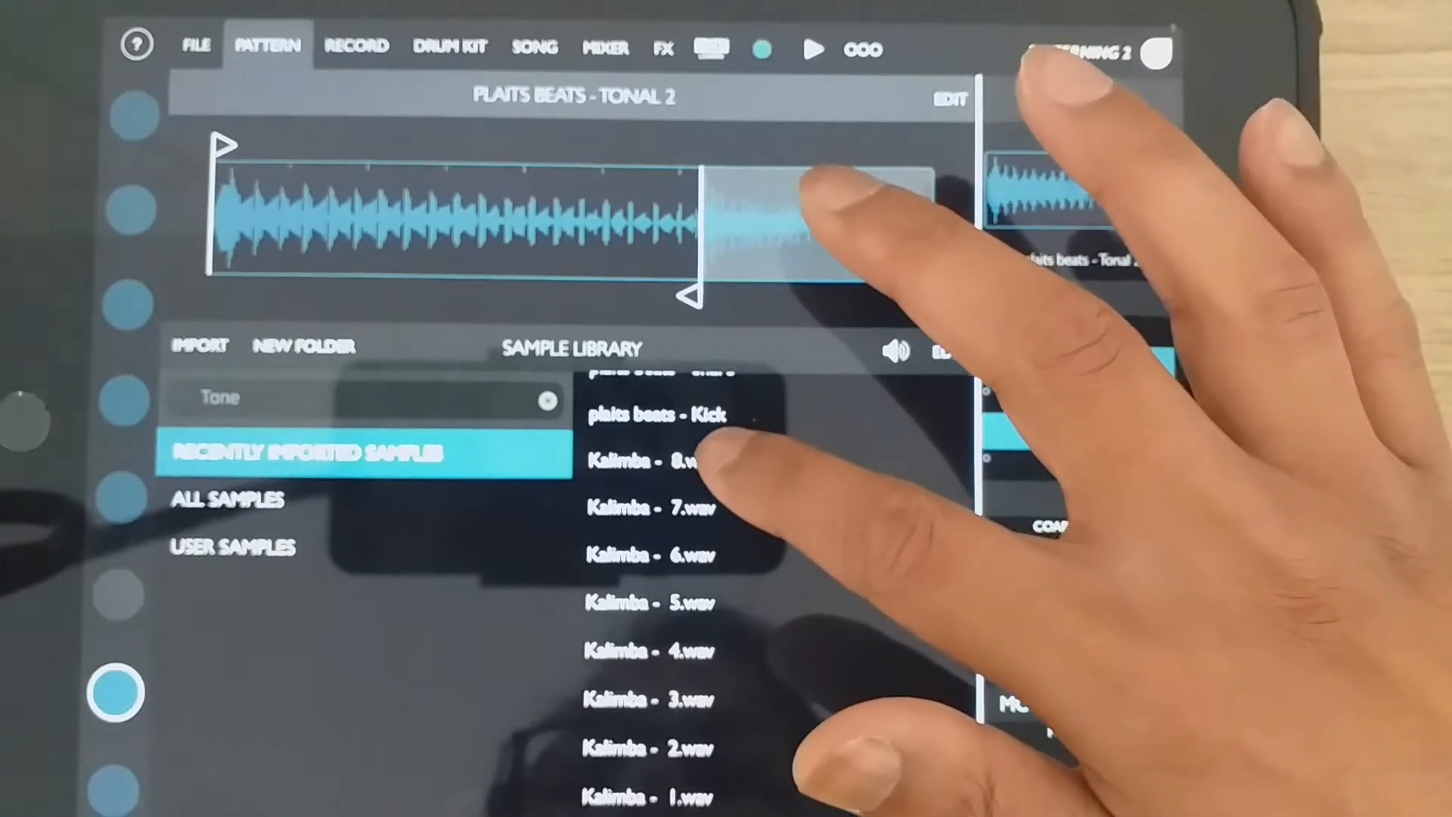
pyautogui.click(648, 463)
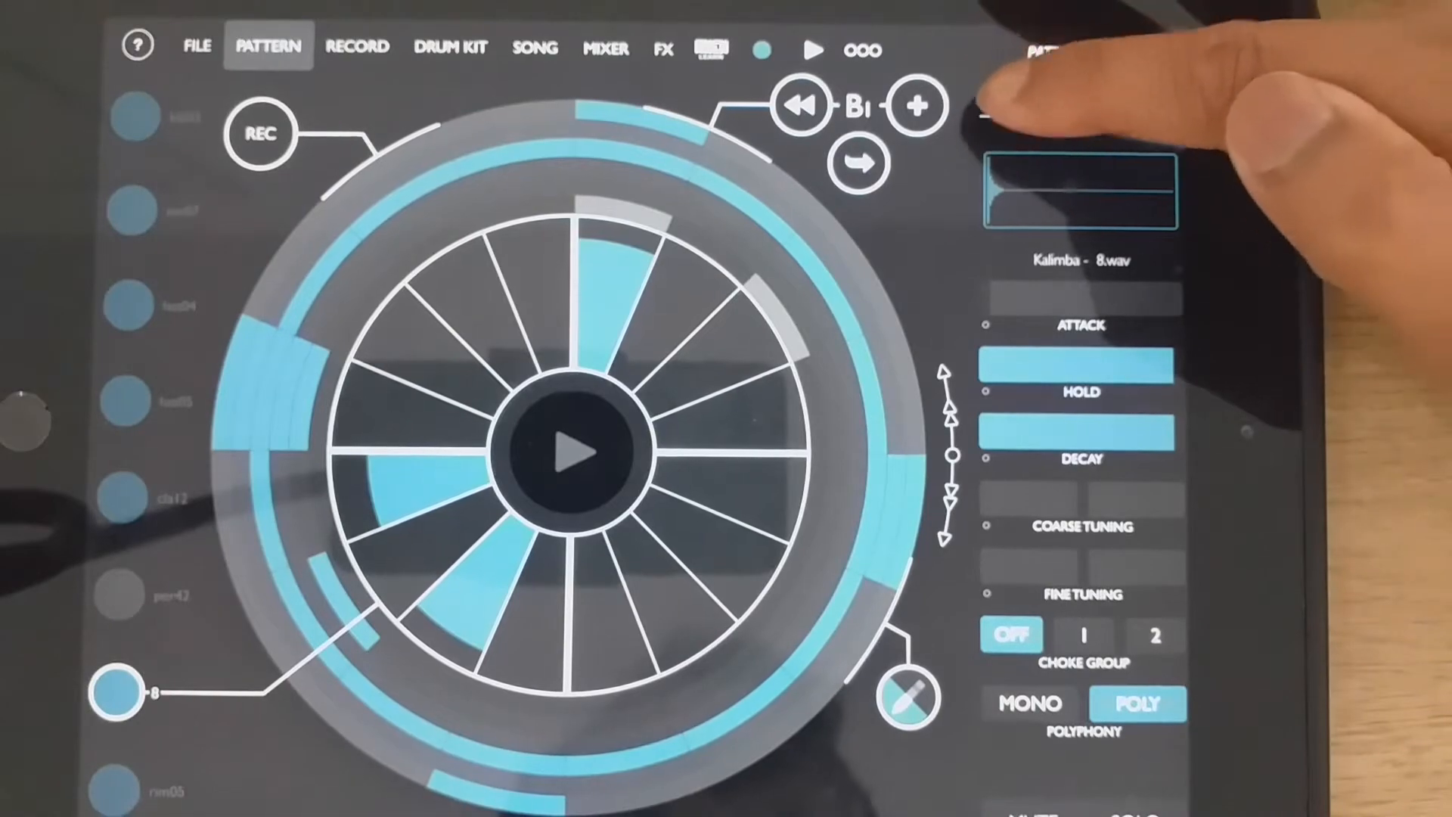
pyautogui.click(1028, 98)
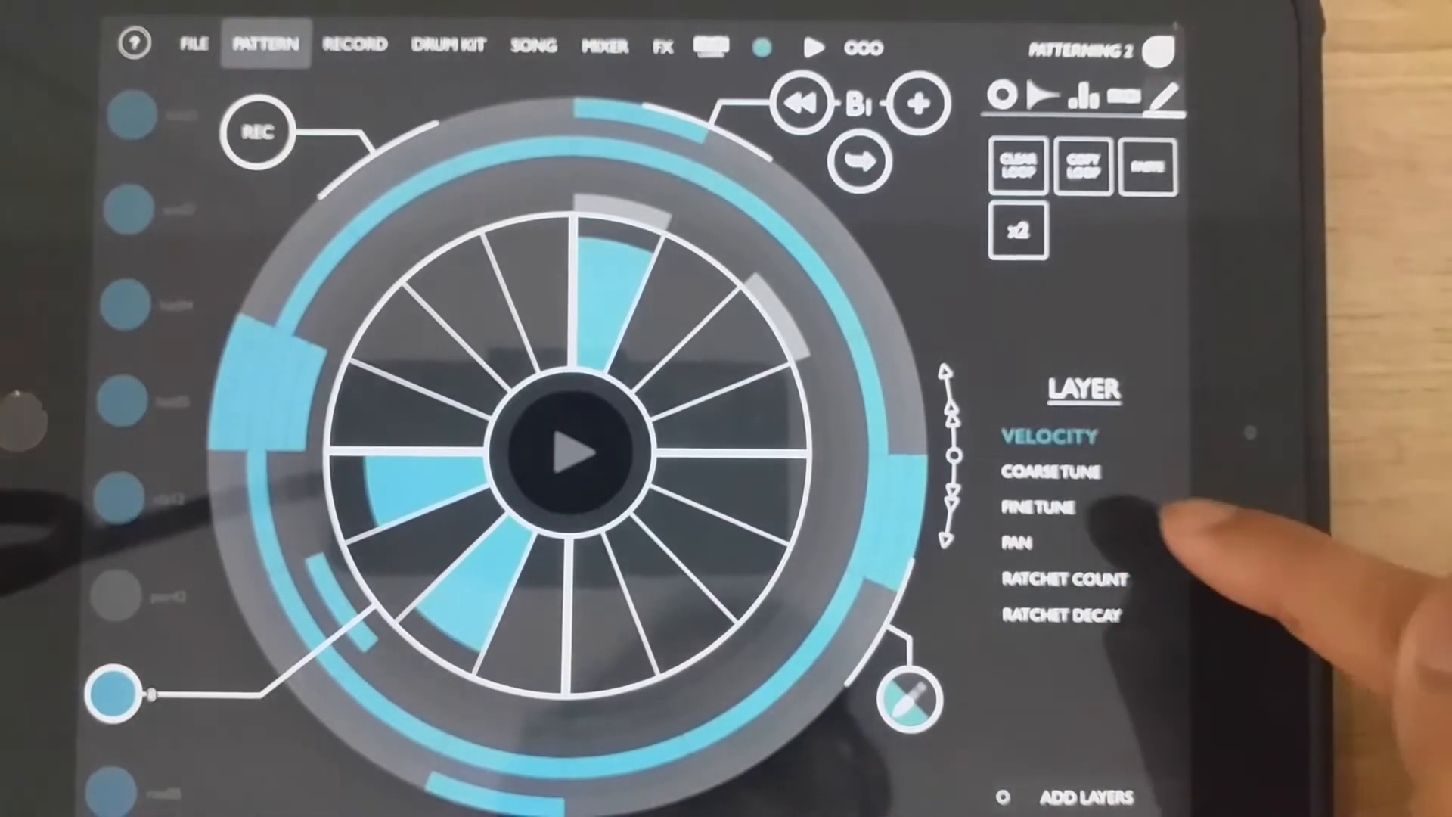
# Step: Switch the pattern view to the Coarse Tune layer
pyautogui.click(1054, 472)
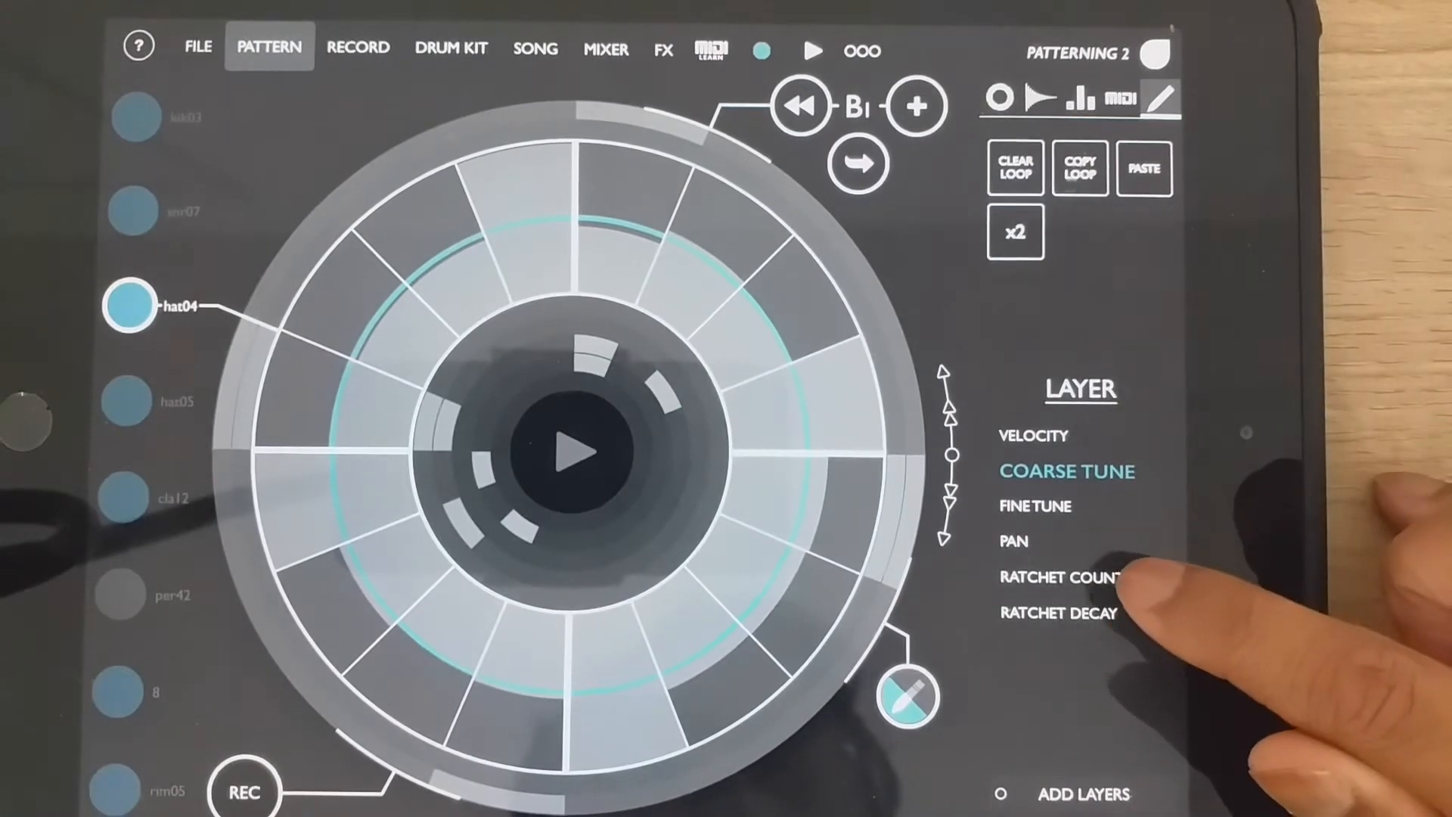
# Step: Switch the hat04 track to the Ratchet Count layer
pyautogui.click(1057, 577)
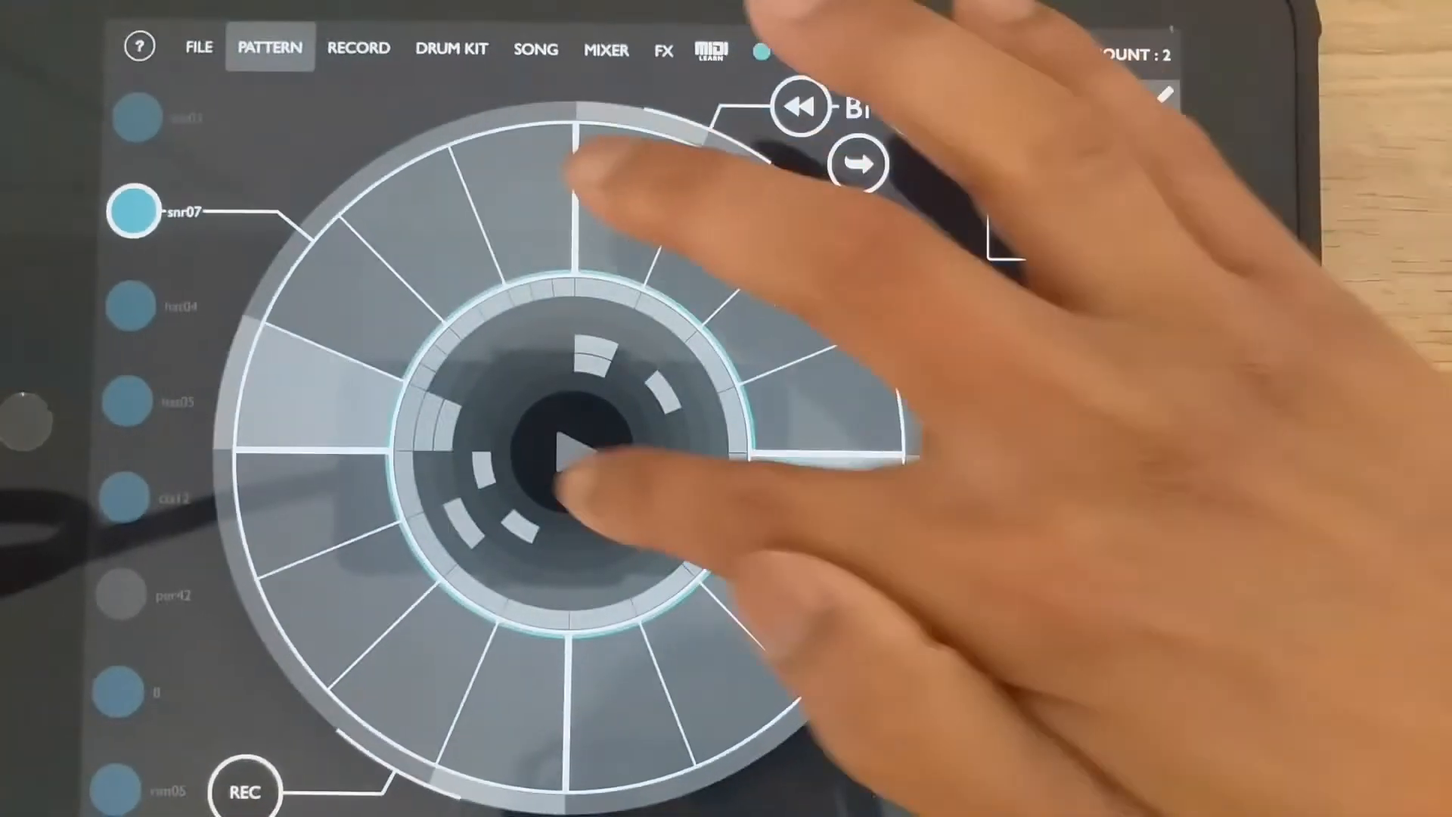
# Step: Give a snr07 snare step a ratchet count of 2
pyautogui.click(564, 455)
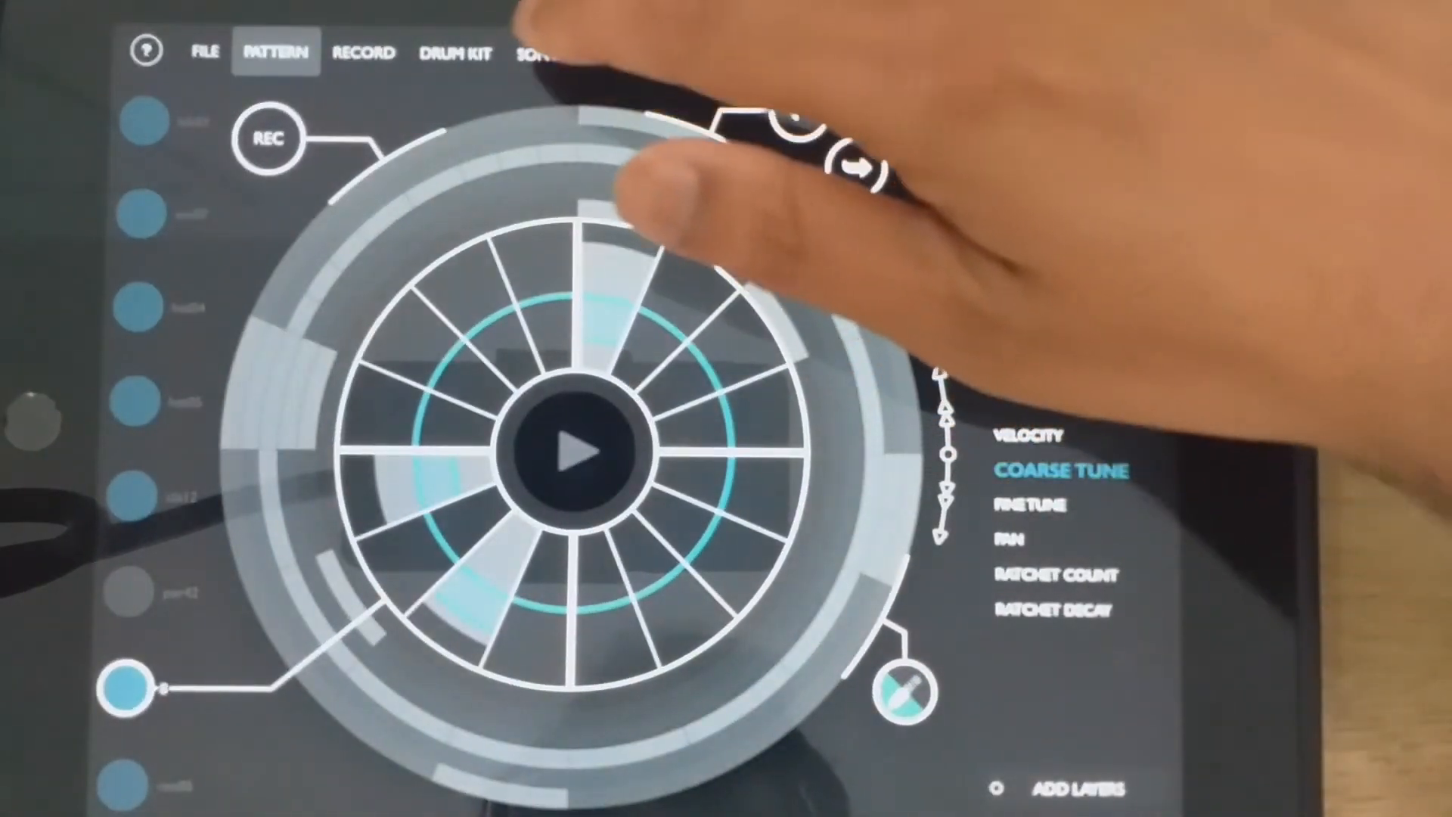
# Step: Open the song page showing patterns A, B, B1 and the fourth pattern
pyautogui.click(535, 51)
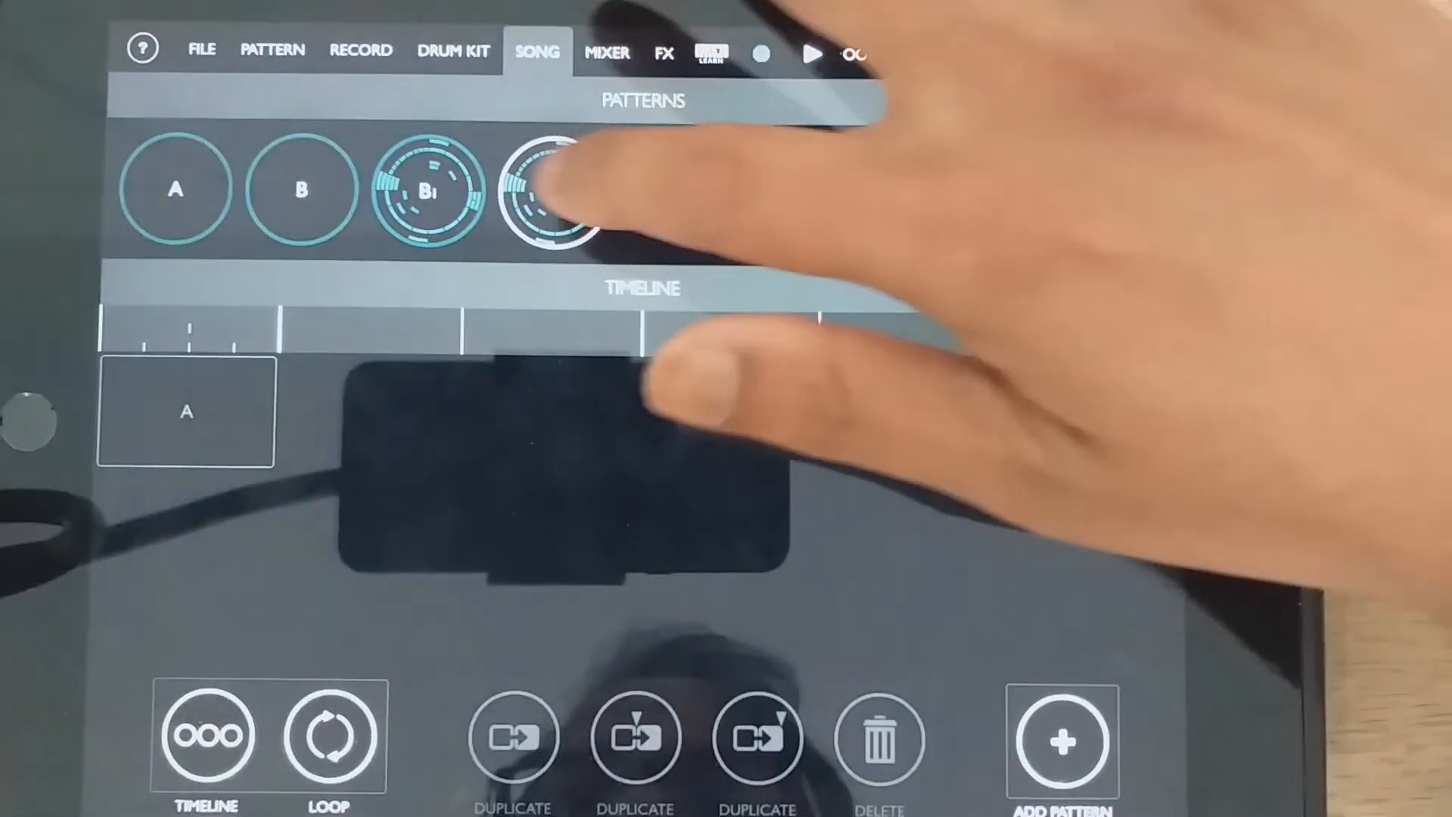